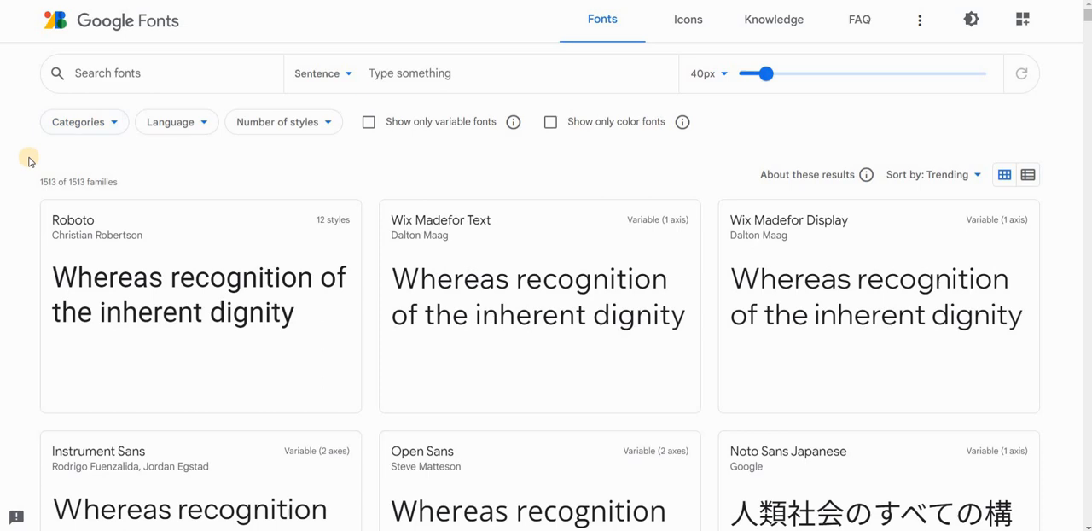
Scroll the Google Fonts catalogue down to locate the Poppins card.
{"action": "scroll", "scroll_direction": "down", "scroll_amount": 3}
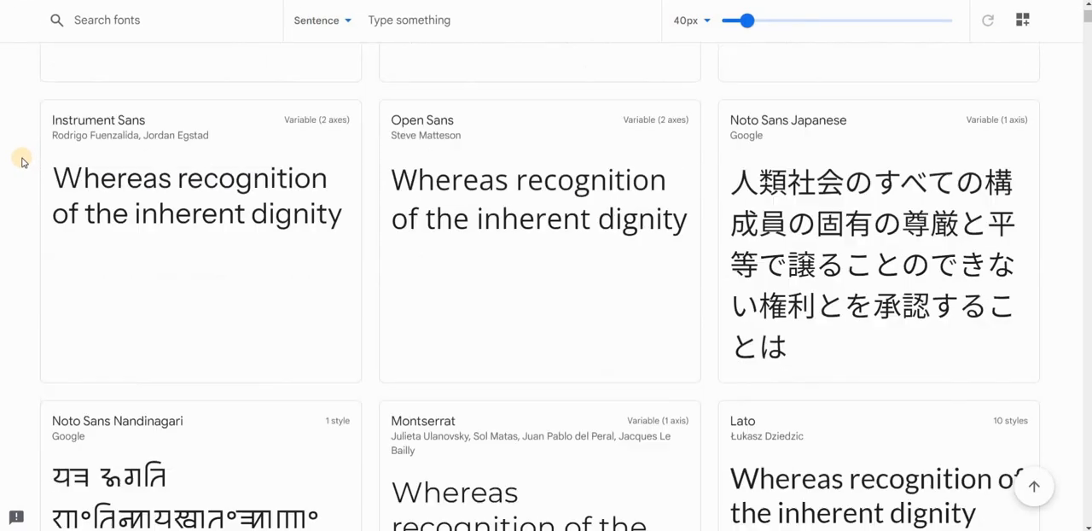
{"action": "scroll", "scroll_direction": "down", "scroll_amount": 3}
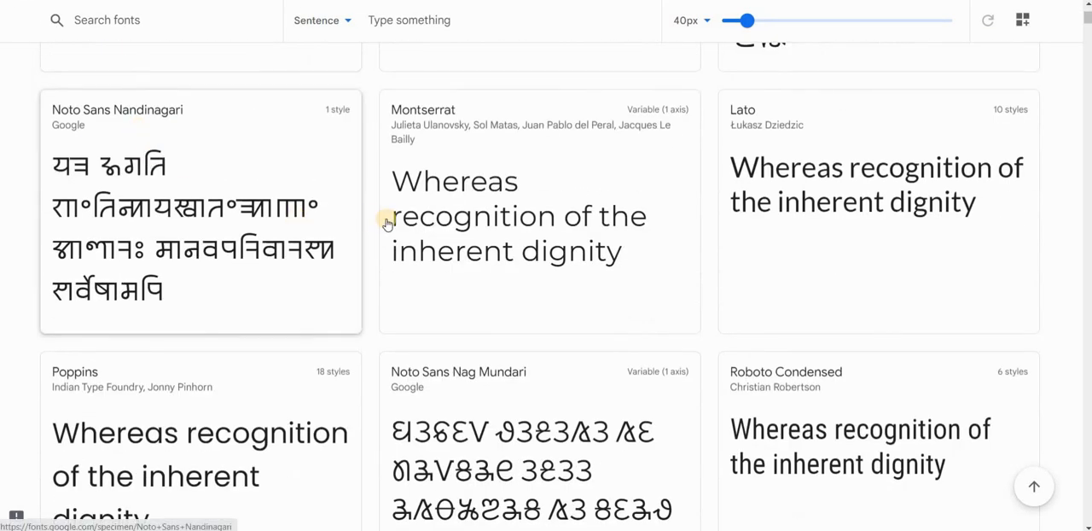
{"action": "scroll", "scroll_direction": "down", "scroll_amount": 3}
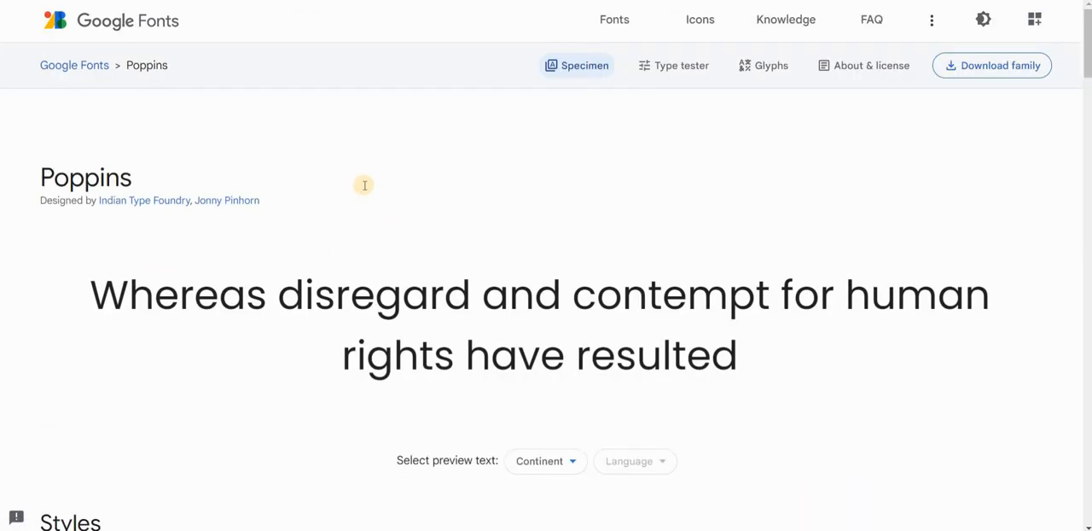
Add Poppins Thin 100 and other styles, including Light 300 and Regular 400 Italic, to the selection.
{"action": "scroll", "scroll_direction": "down", "scroll_amount": 3}
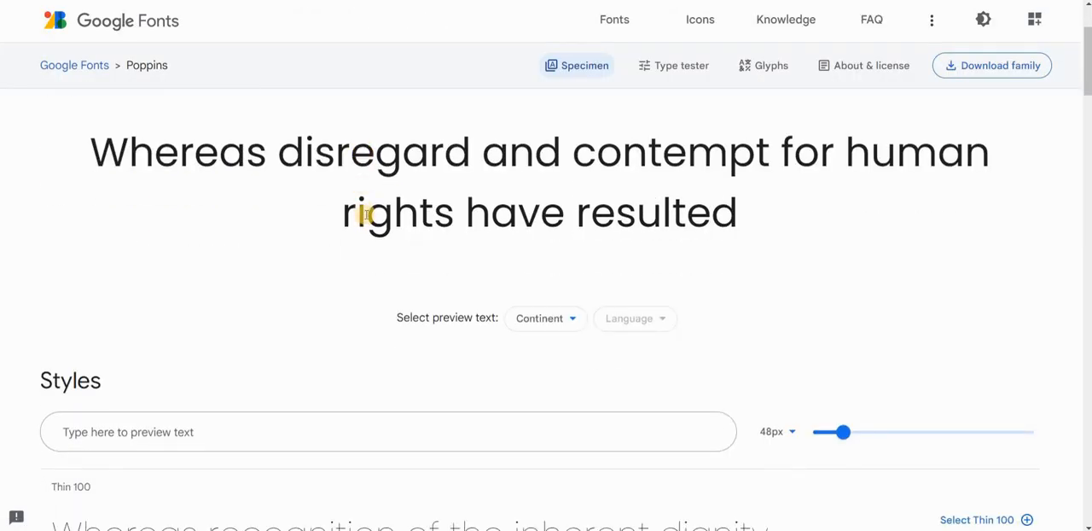
{"action": "scroll", "scroll_direction": "down", "scroll_amount": 3}
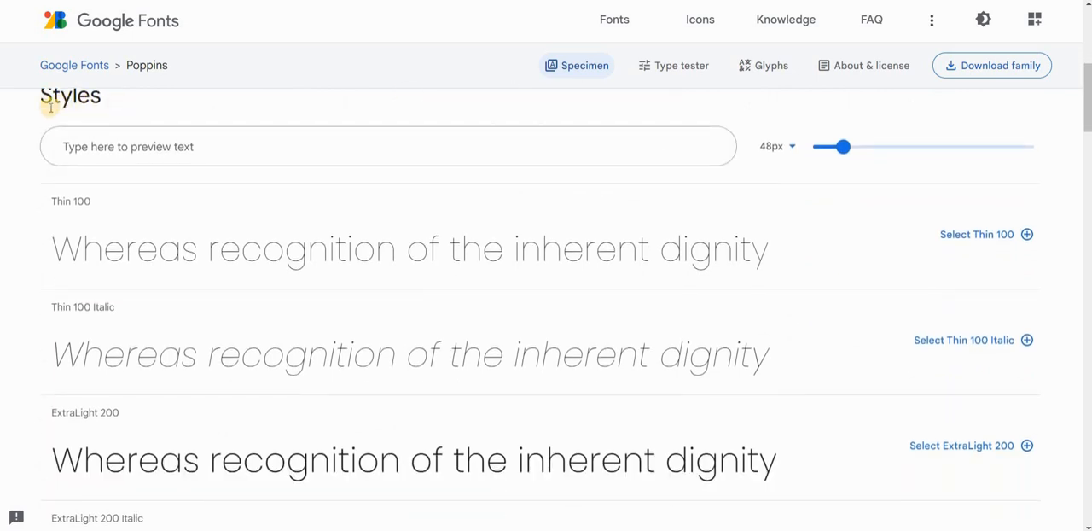
{"action": "mouse_move", "coordinate": [191, 250]}
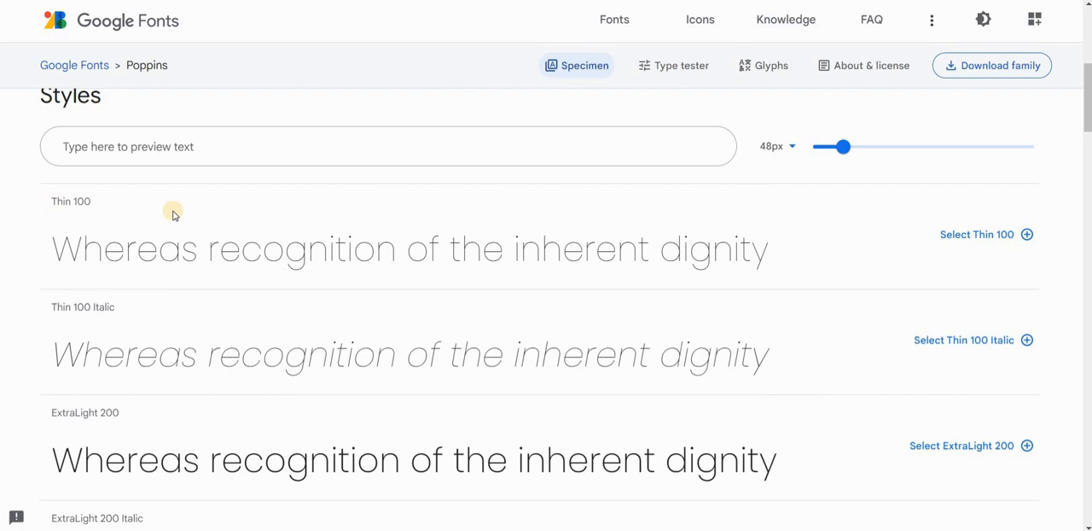
{"action": "left_click", "coordinate": [979, 234]}
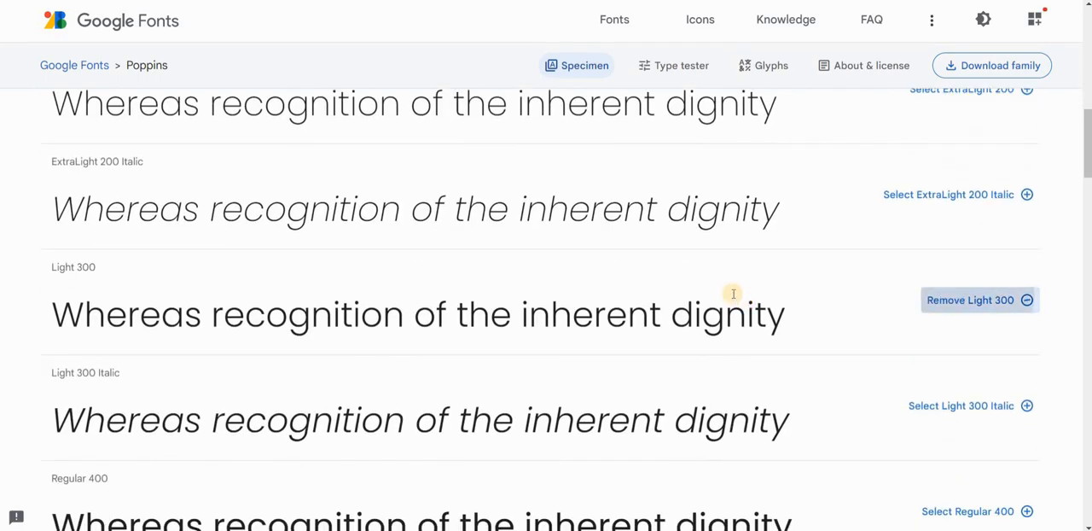
{"action": "scroll", "scroll_direction": "down", "scroll_amount": 3}
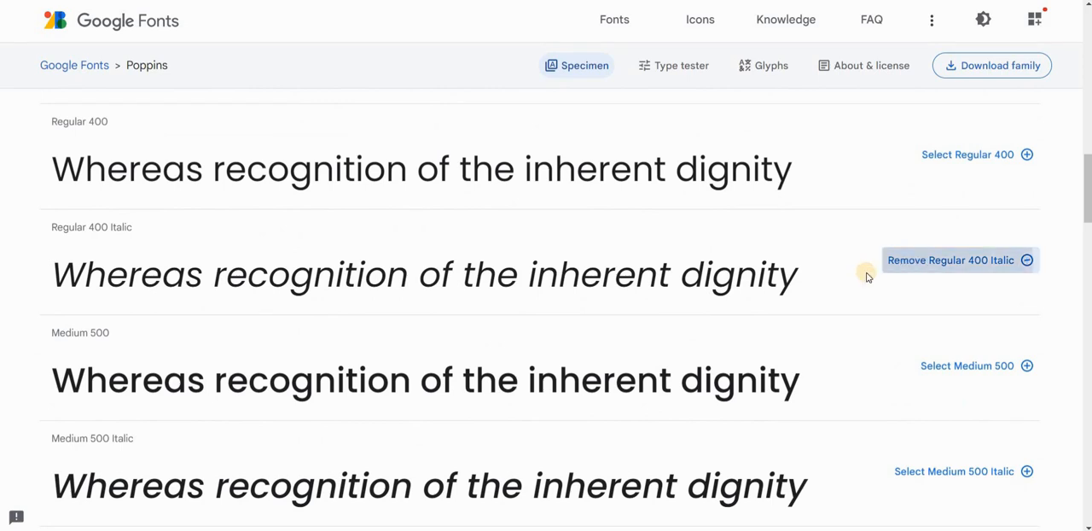
{"action": "scroll", "scroll_direction": "down", "scroll_amount": 3}
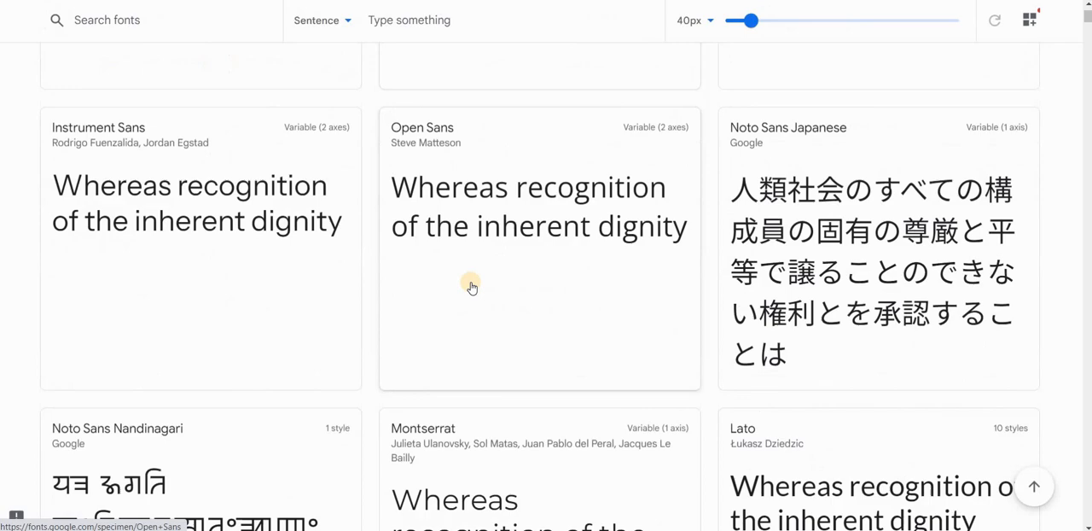
Scroll to Oswald's styles and add Light 300 to the selection.
{"action": "scroll", "scroll_direction": "down", "scroll_amount": 3}
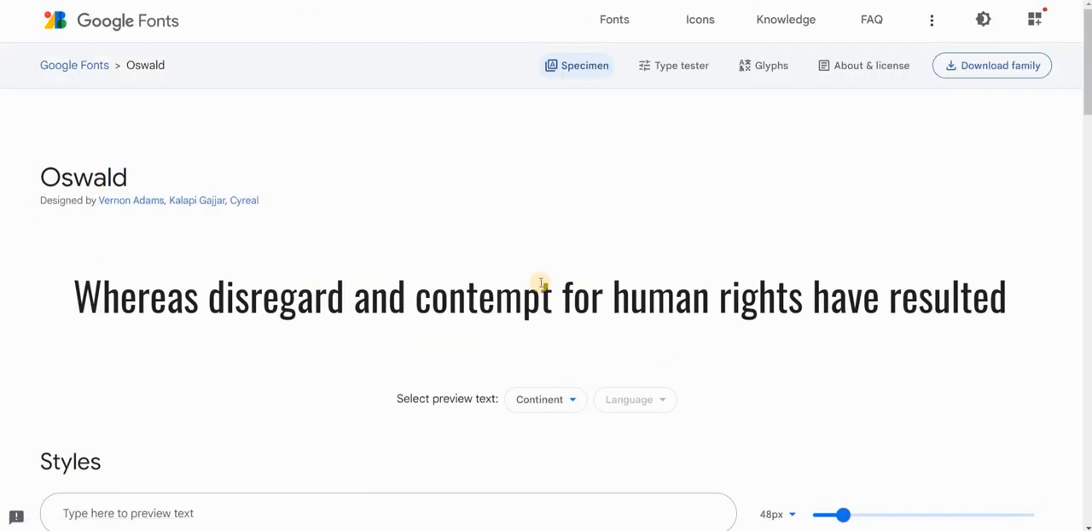
{"action": "scroll", "scroll_direction": "down", "scroll_amount": 3}
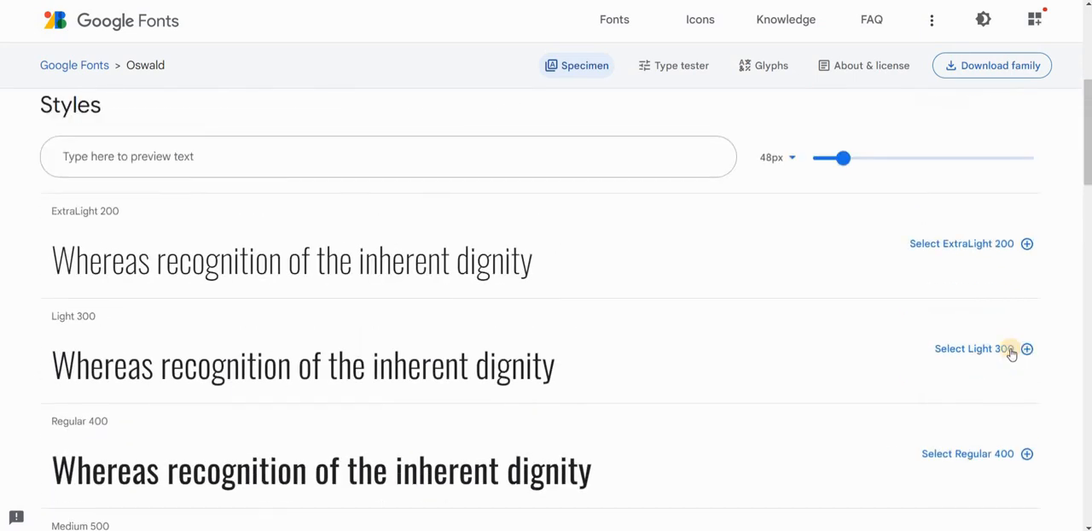
{"action": "left_click", "coordinate": [1030, 349]}
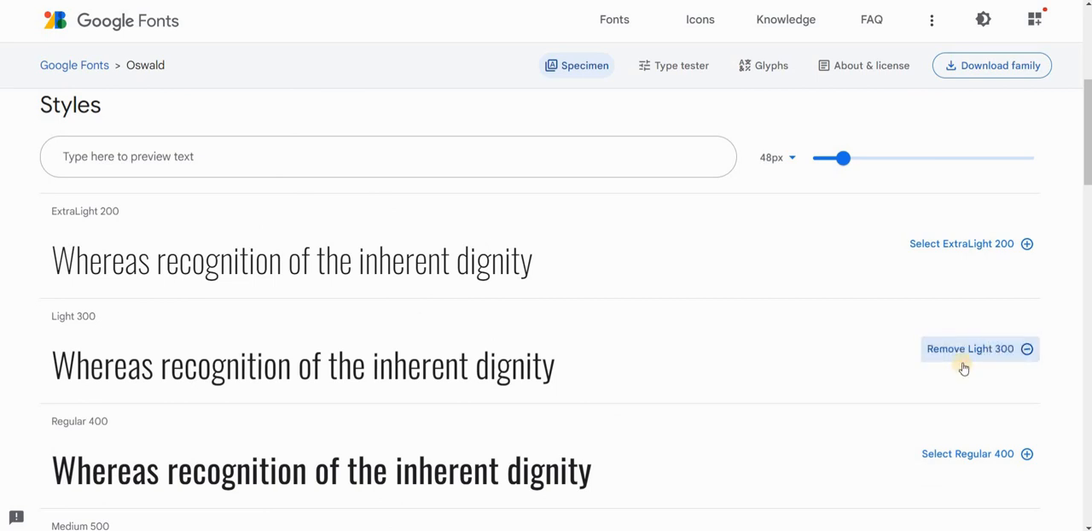
{"action": "mouse_move", "coordinate": [1007, 134]}
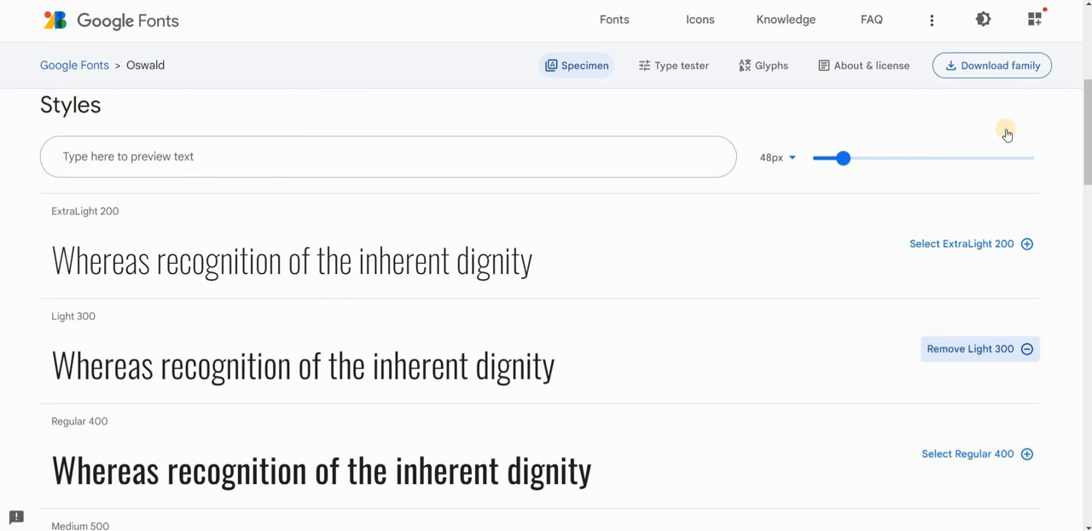
{"action": "mouse_move", "coordinate": [1035, 19]}
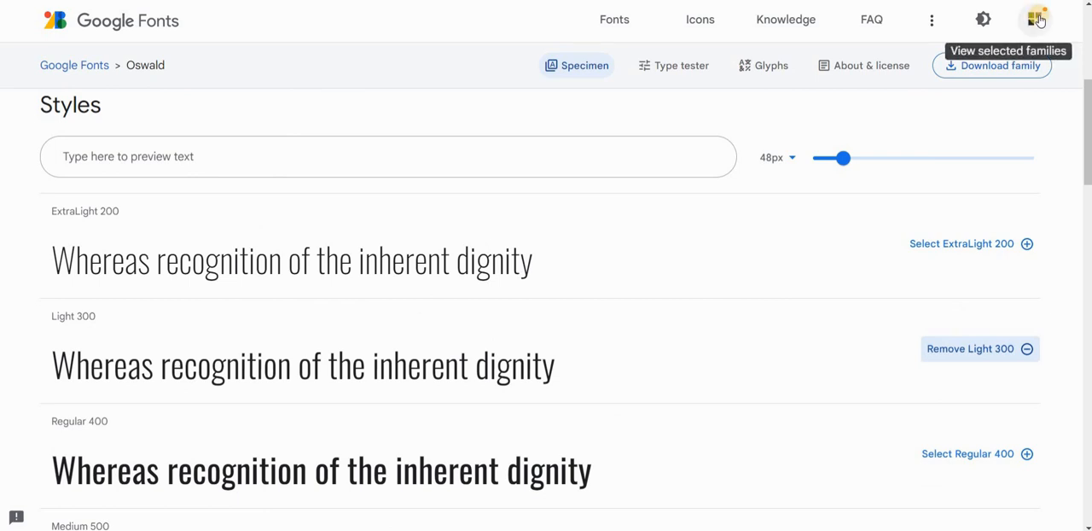
Review the selected families, expanding then collapsing Poppins to check its chosen styles.
{"action": "left_click", "coordinate": [1035, 16]}
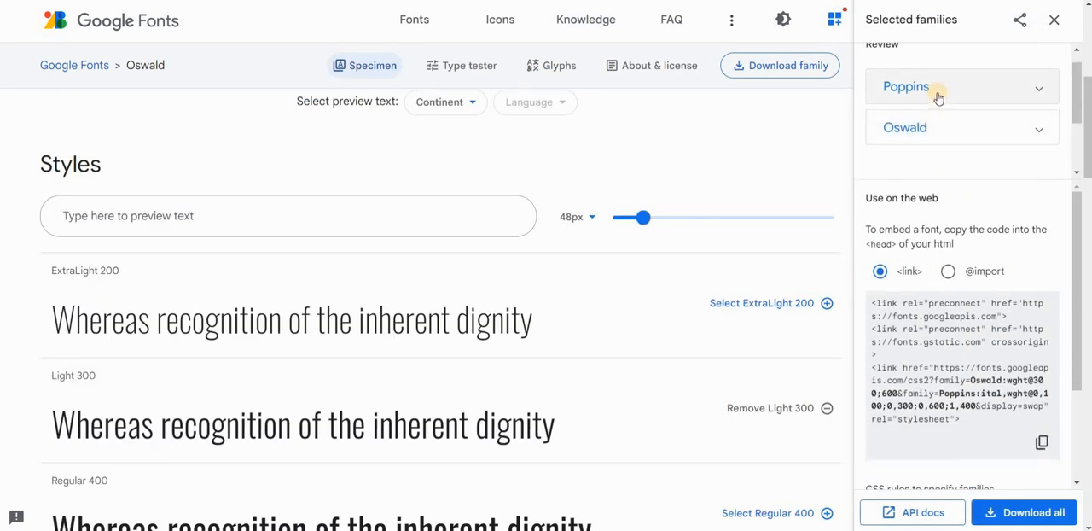
{"action": "mouse_move", "coordinate": [1016, 94]}
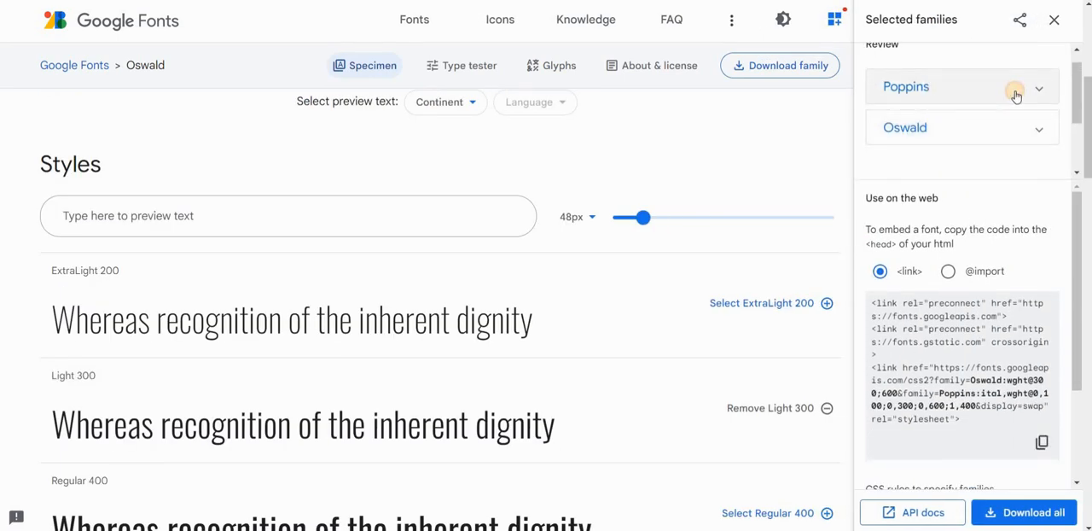
{"action": "left_click", "coordinate": [1041, 88]}
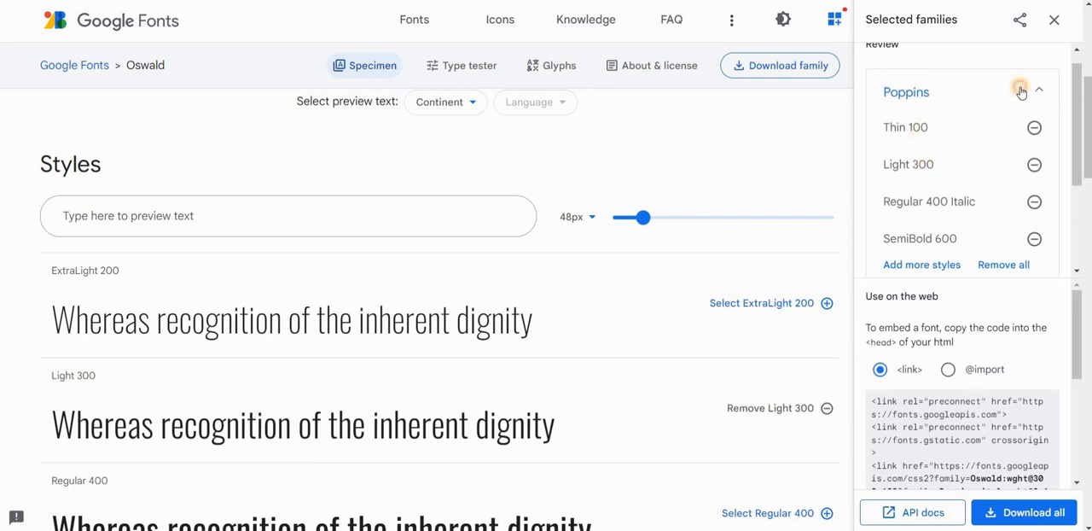
{"action": "left_click", "coordinate": [1021, 91]}
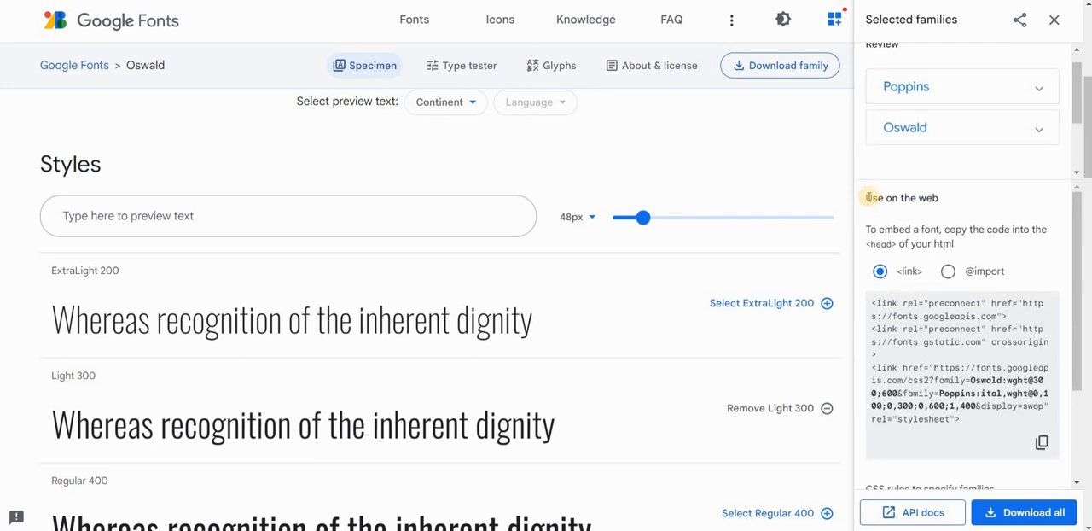
{"action": "mouse_move", "coordinate": [927, 212]}
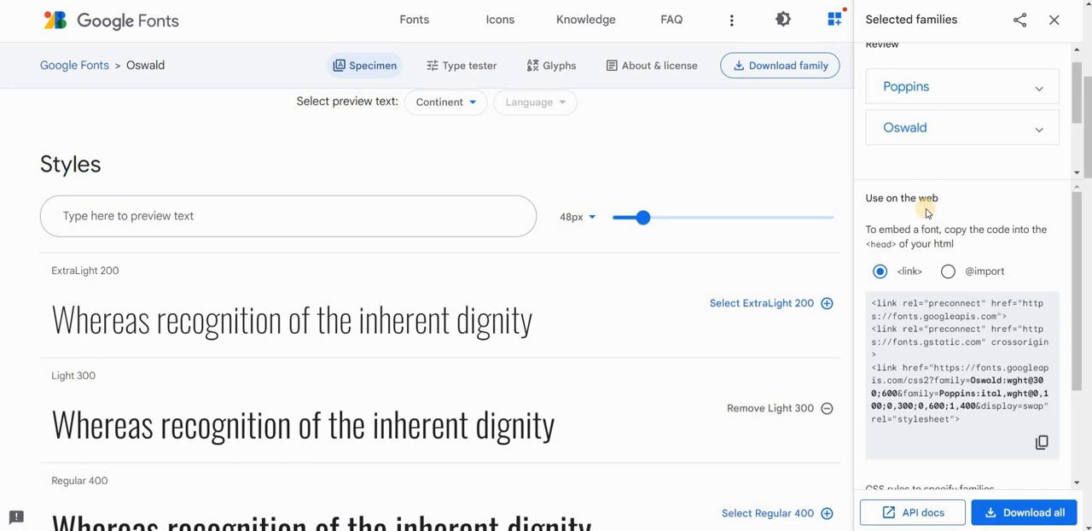
{"action": "mouse_move", "coordinate": [948, 272]}
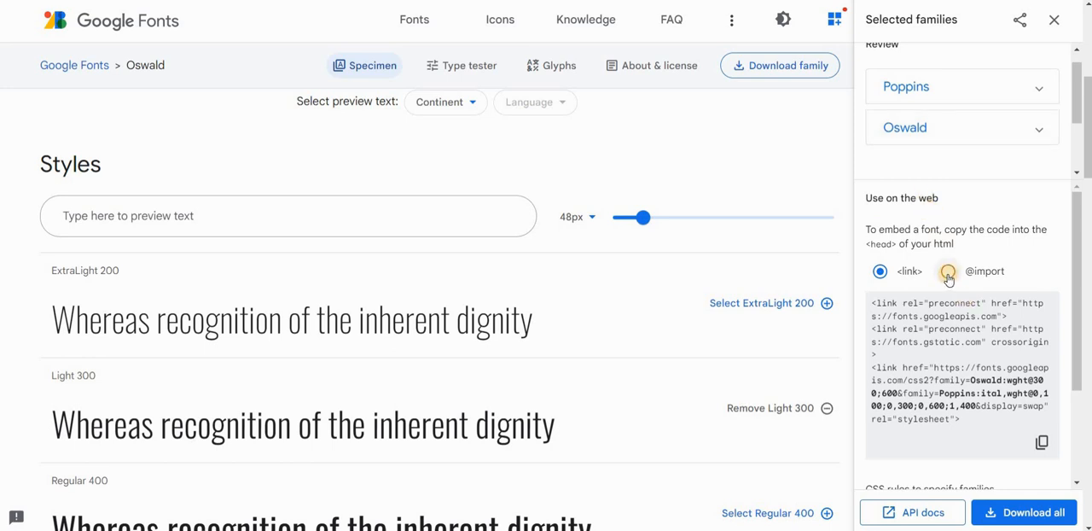
{"action": "left_click", "coordinate": [947, 271]}
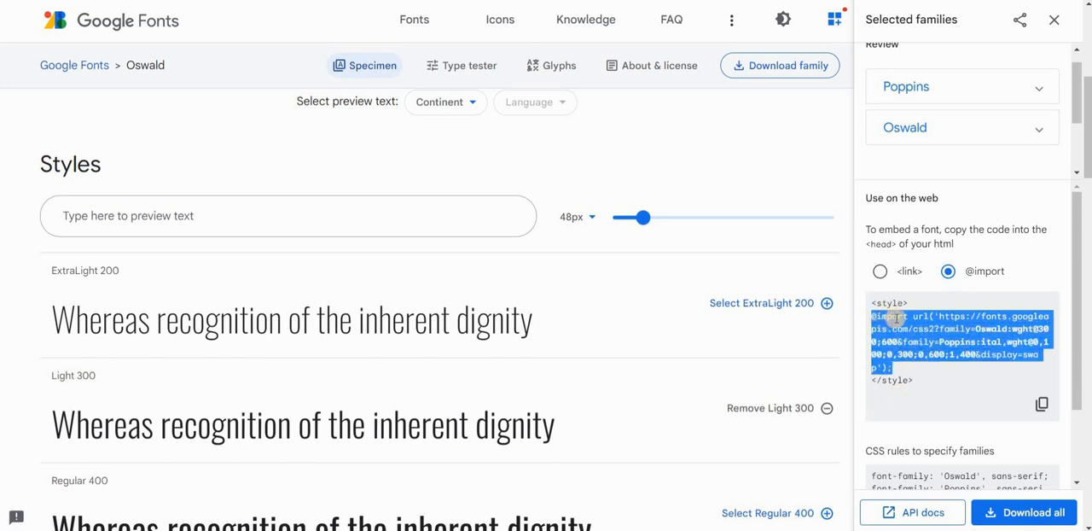
{"action": "mouse_move", "coordinate": [901, 353]}
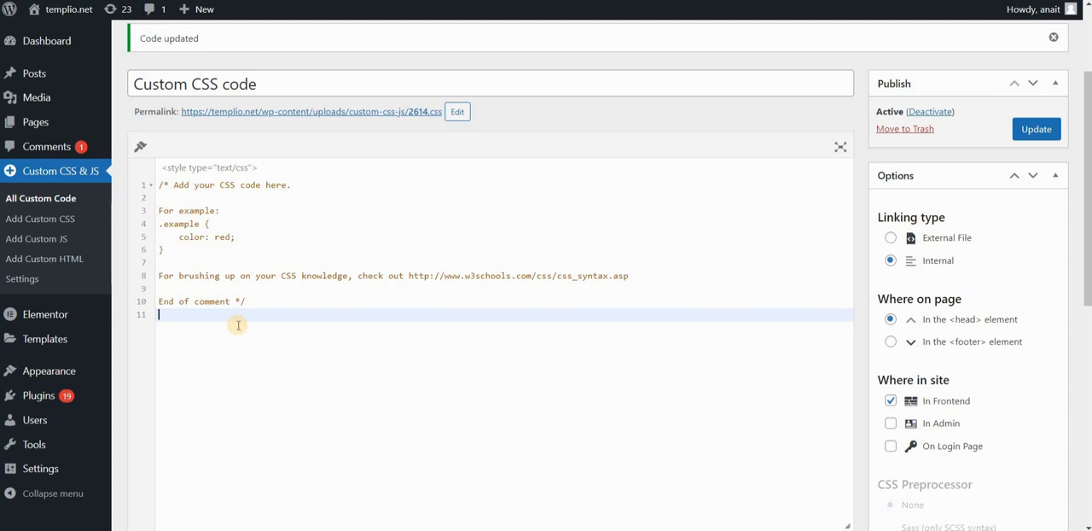
{"action": "type", "text": "@import url('https://fonts.googleapis.com/css2?family=Oswald:wght@300;600&family=Poppins:ital,wght@0,100;0,300;0,600;1,400&display=swap');"}
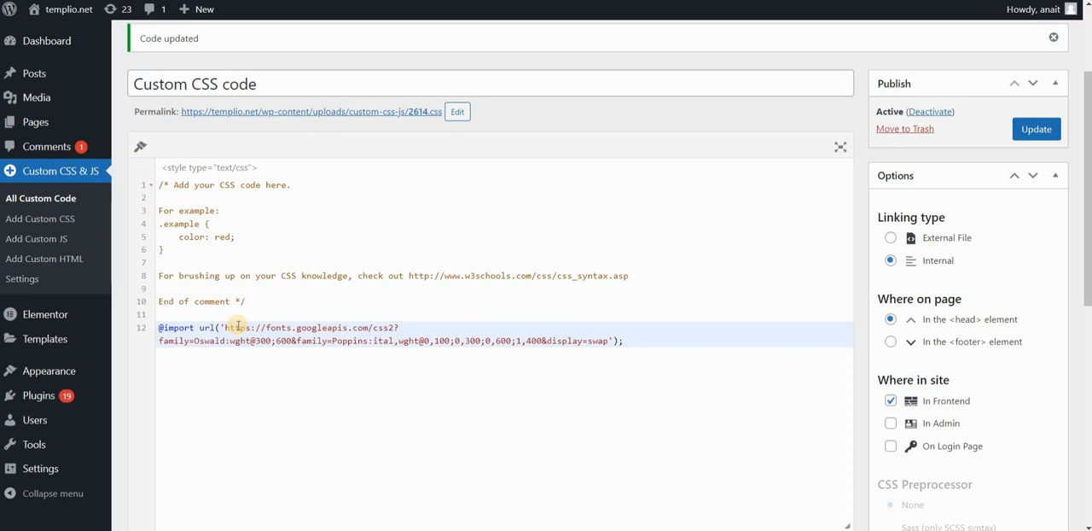
{"action": "left_click", "coordinate": [1036, 128]}
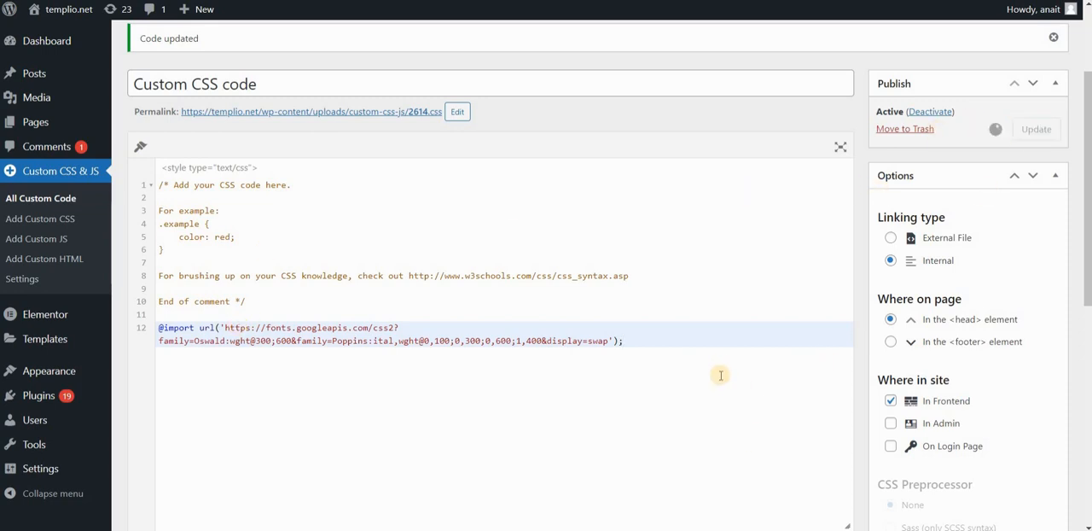
{"action": "scroll", "scroll_direction": "down", "scroll_amount": 3}
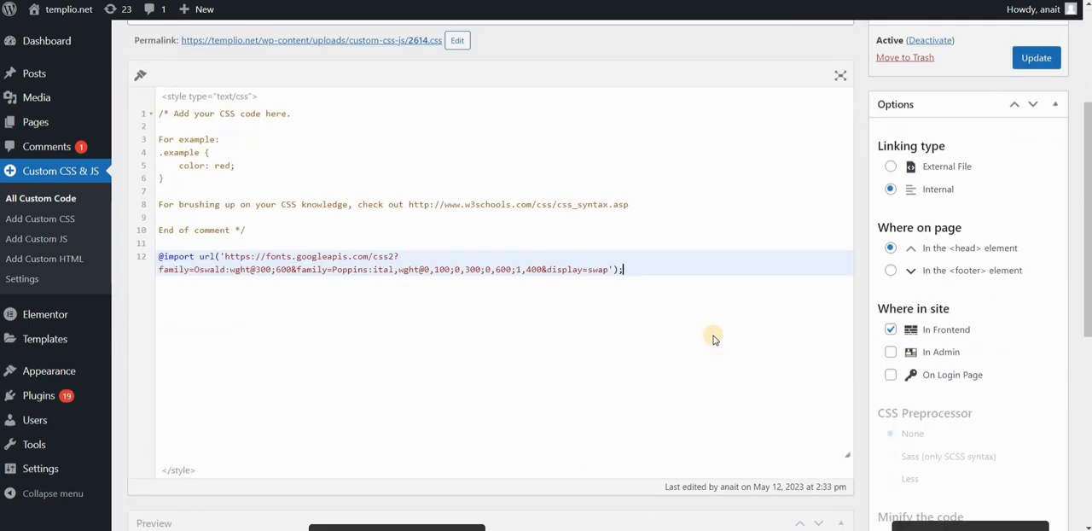